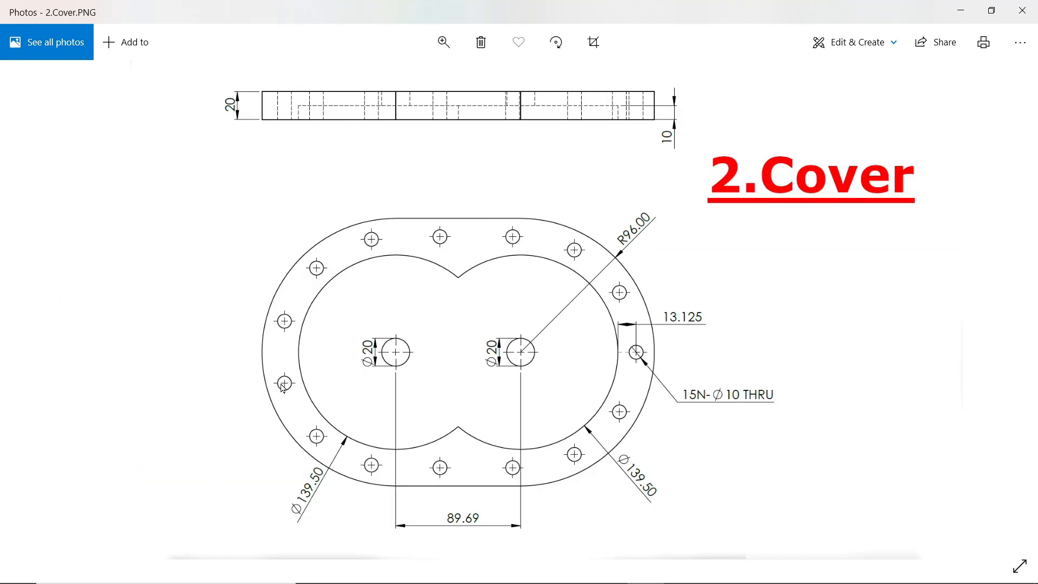
mouse_move(636, 238)
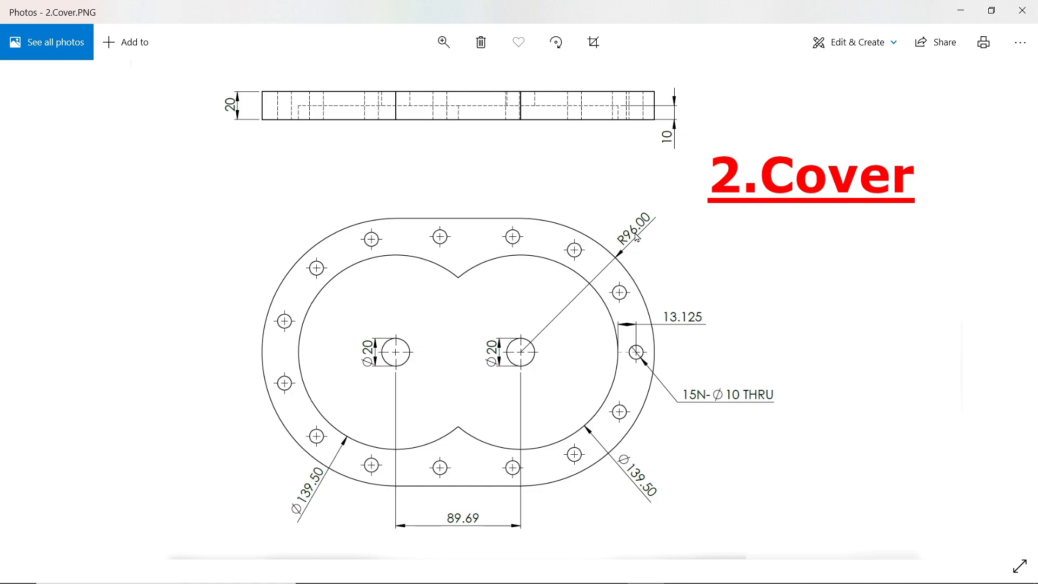
mouse_move(278, 118)
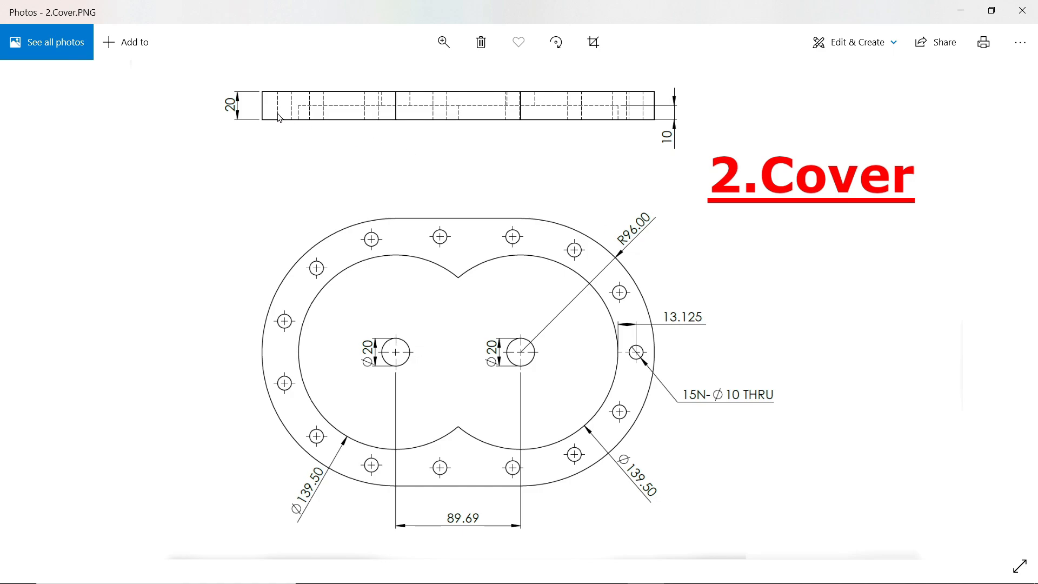
mouse_move(487, 262)
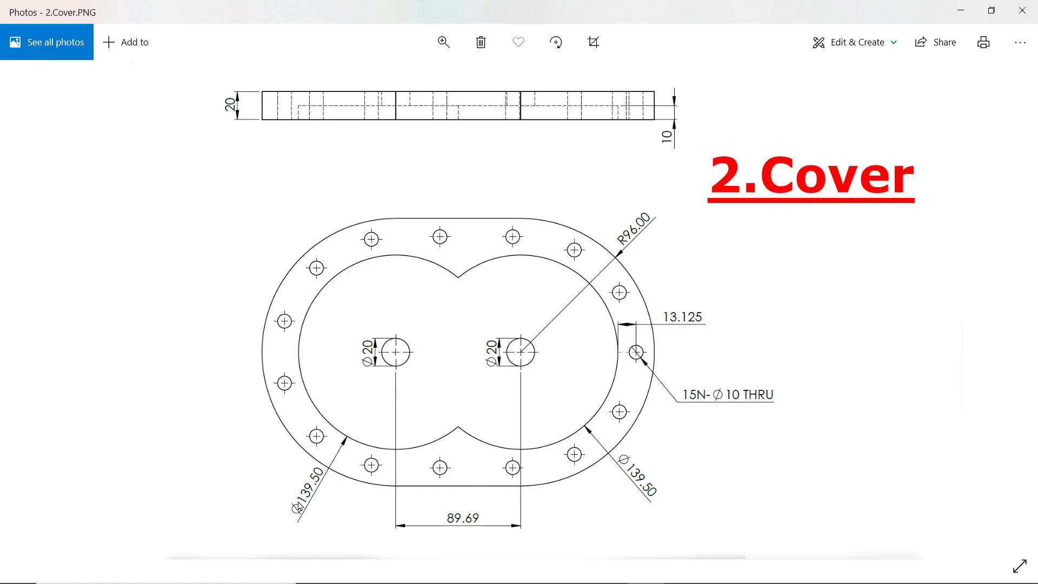
mouse_move(434, 334)
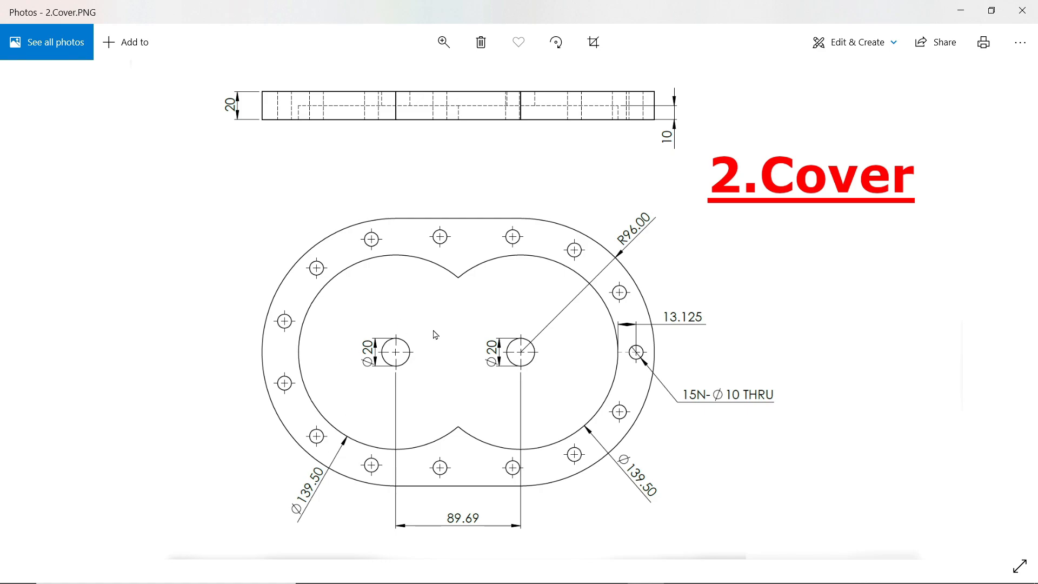
mouse_move(638, 482)
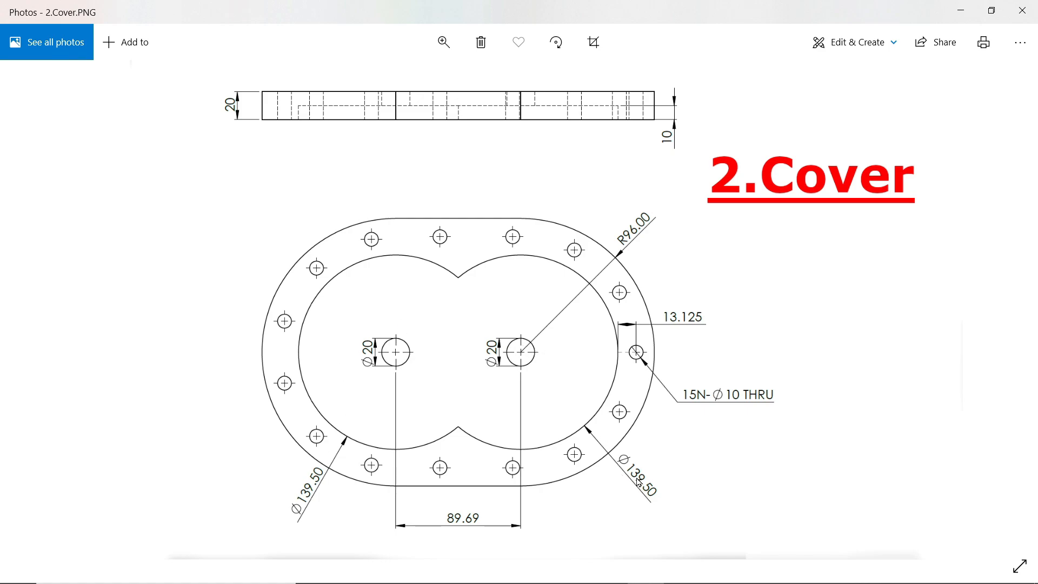
mouse_move(699, 402)
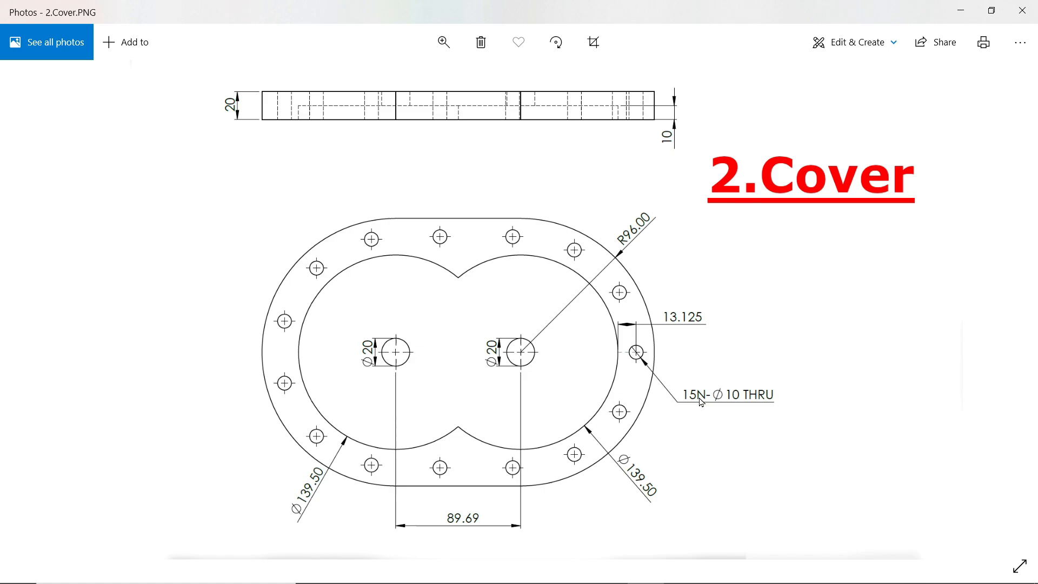
mouse_move(752, 402)
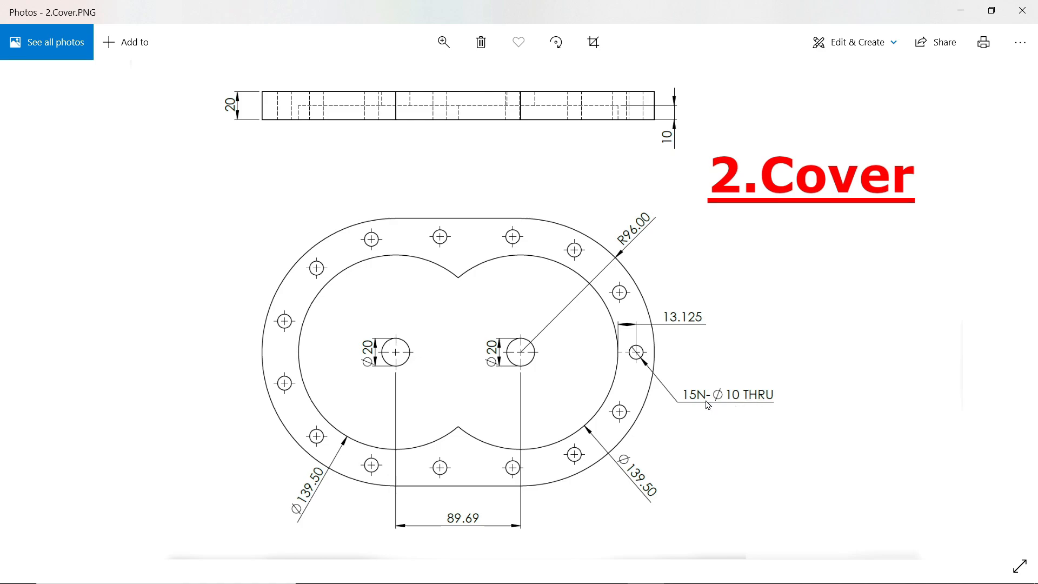
mouse_move(465, 525)
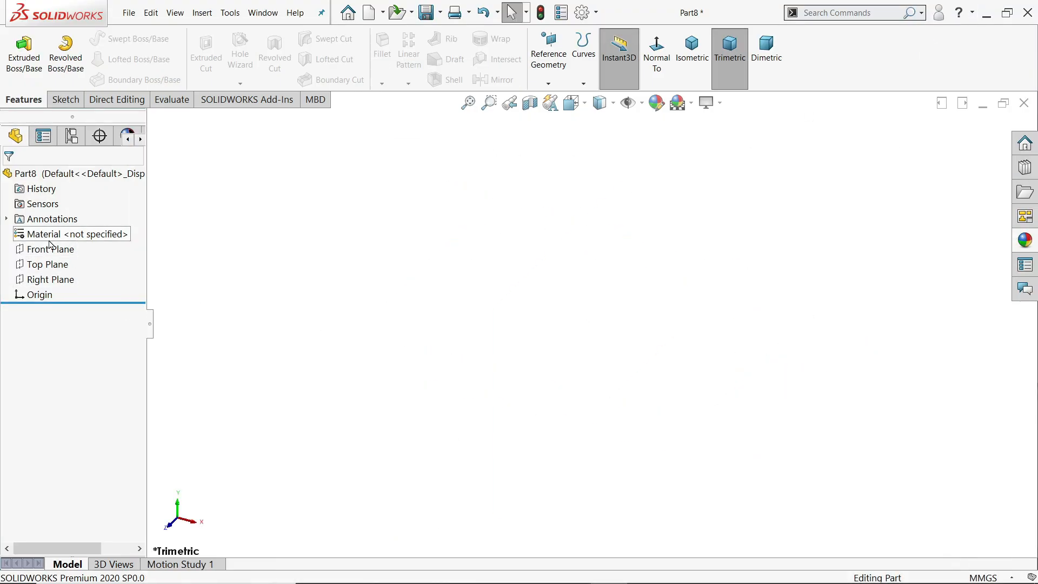
- Sketch the obround plate outline with R96 ends and 89.69 centre spacing
left_click(49, 248)
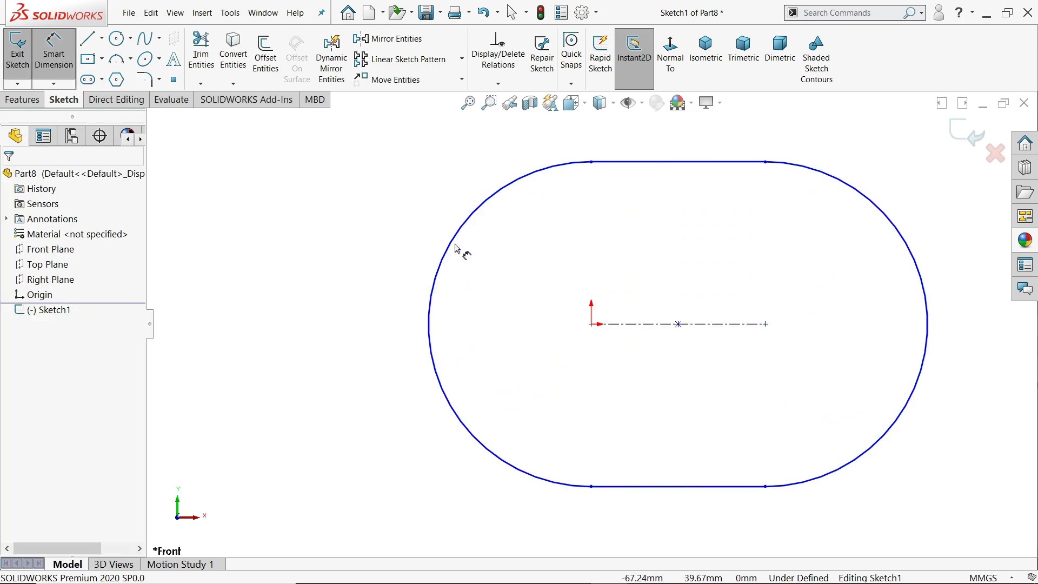
left_click(464, 248)
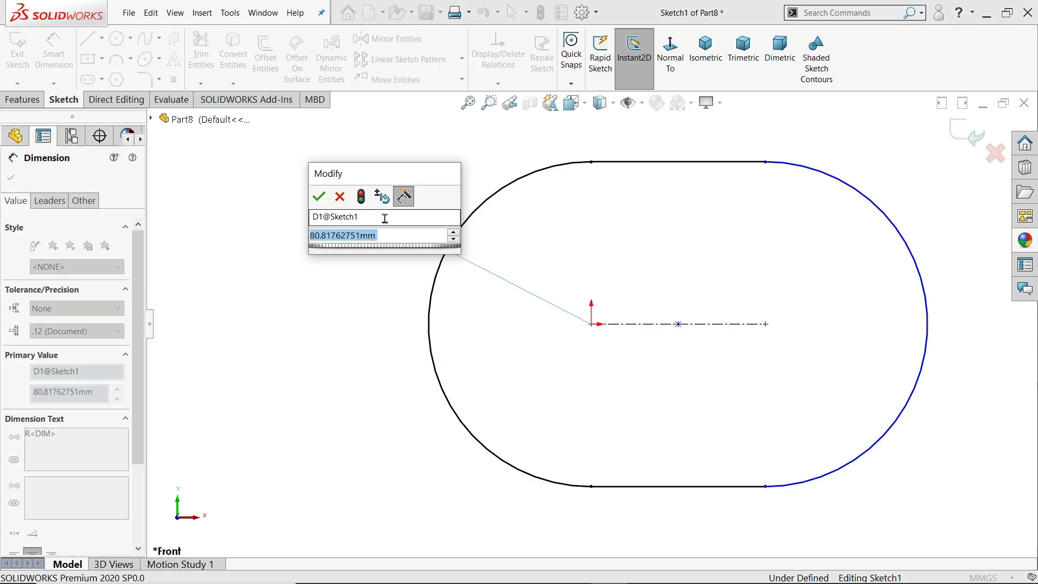
left_click(318, 197)
type("89.6")
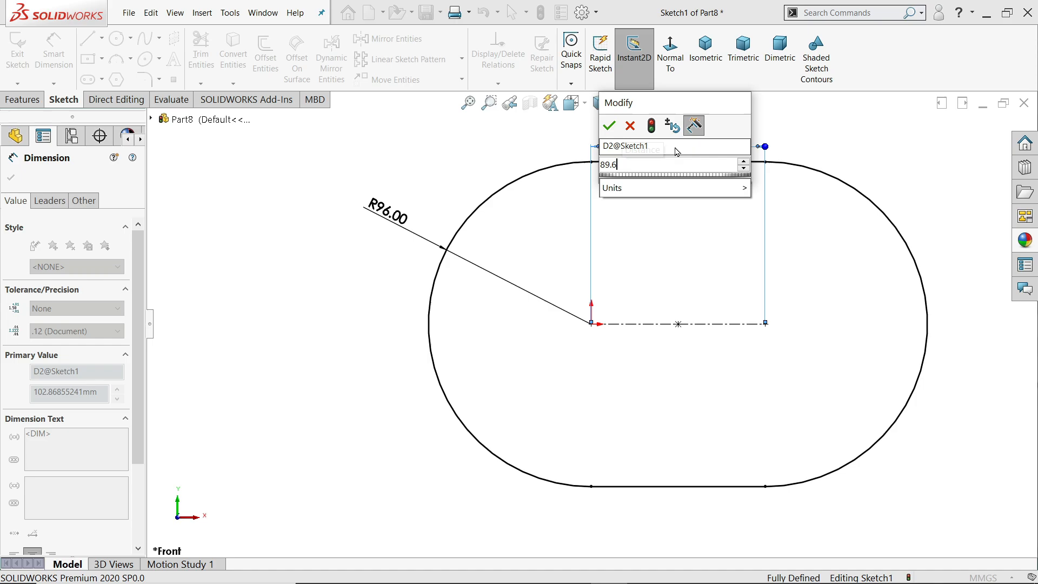
left_click(608, 126)
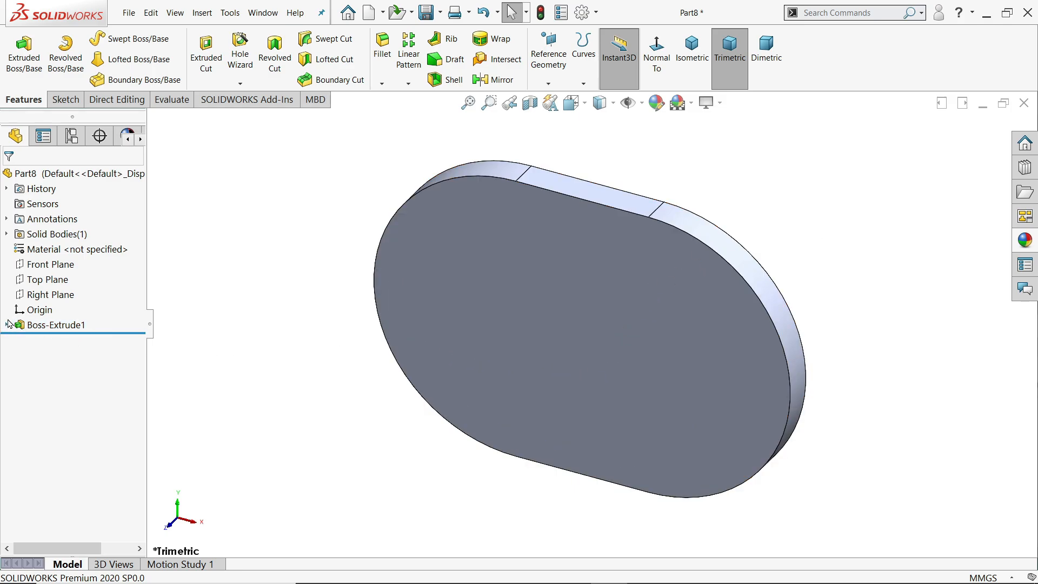
- Start a sketch on the plate's front face and draw the Ø139.50 and Ø20 circles
left_click(49, 263)
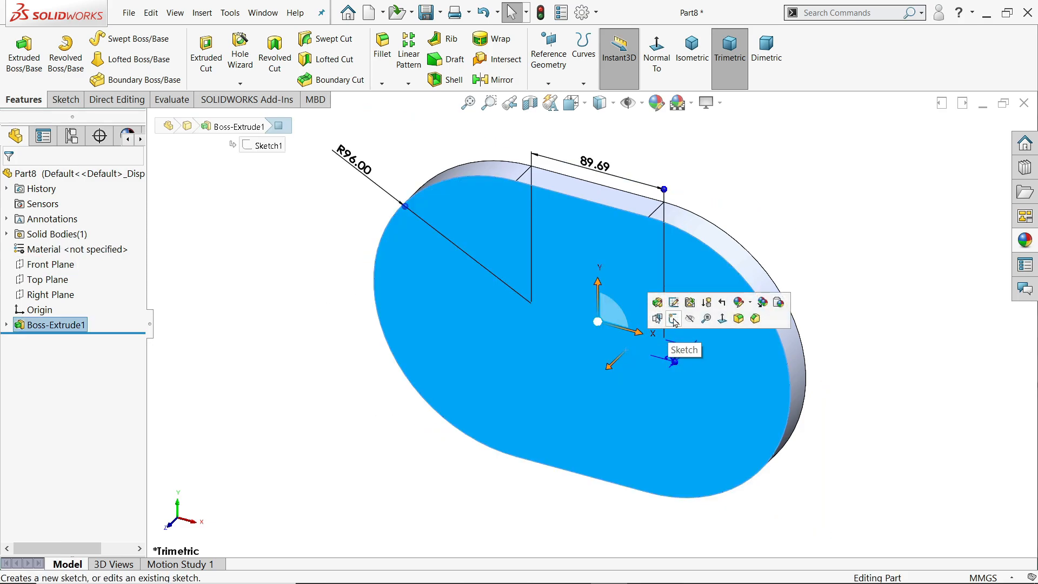
left_click(673, 319)
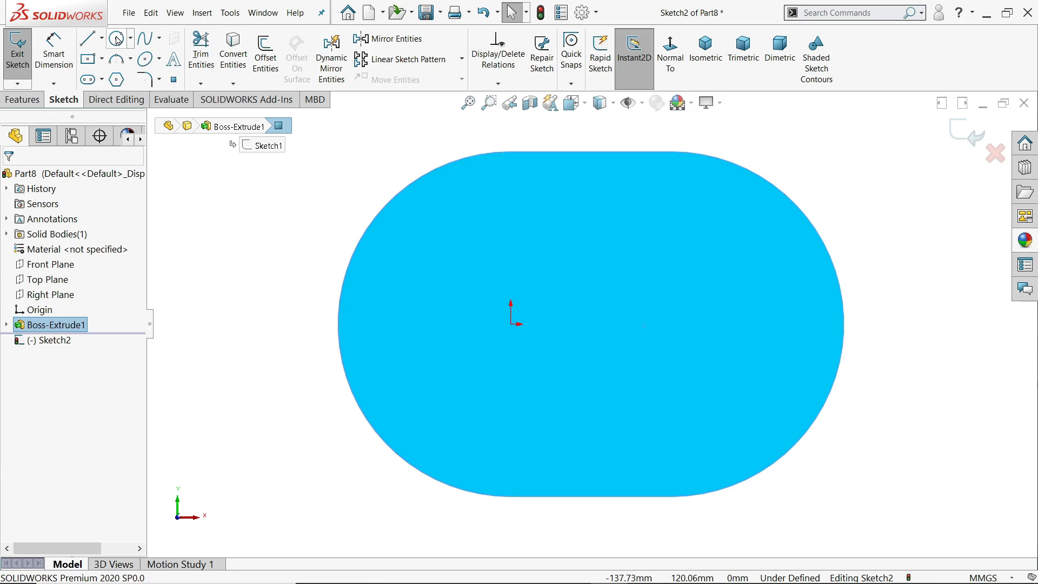
left_click(114, 38)
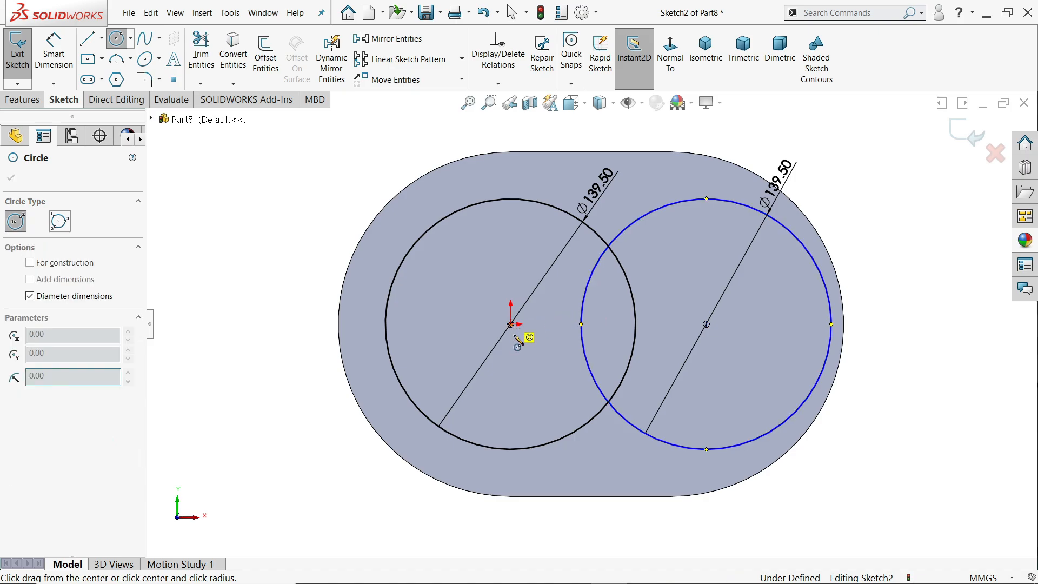
left_click(510, 325)
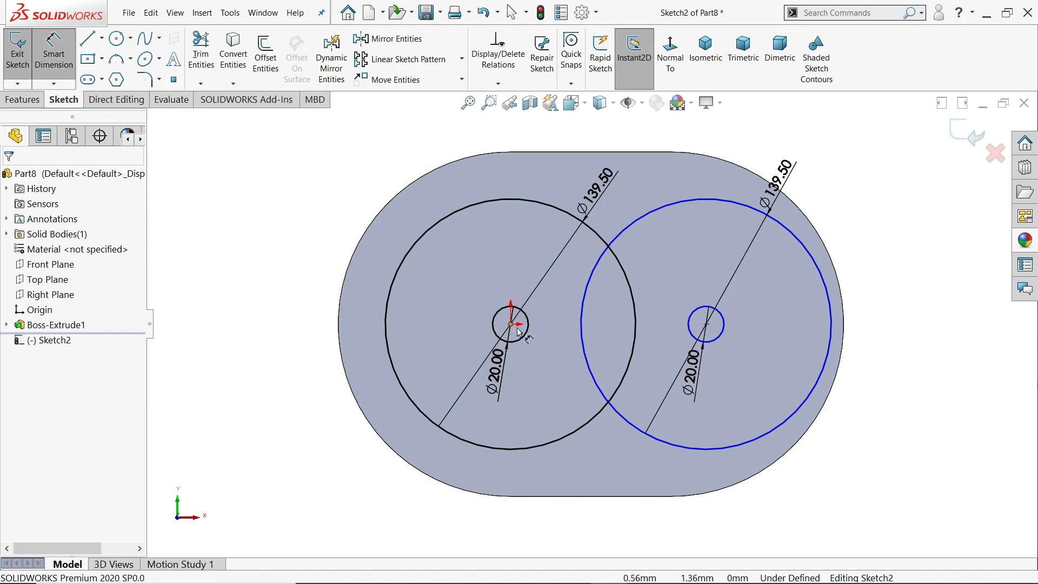
- Dimension the distance between the circle centres as 89.69
left_click(707, 324)
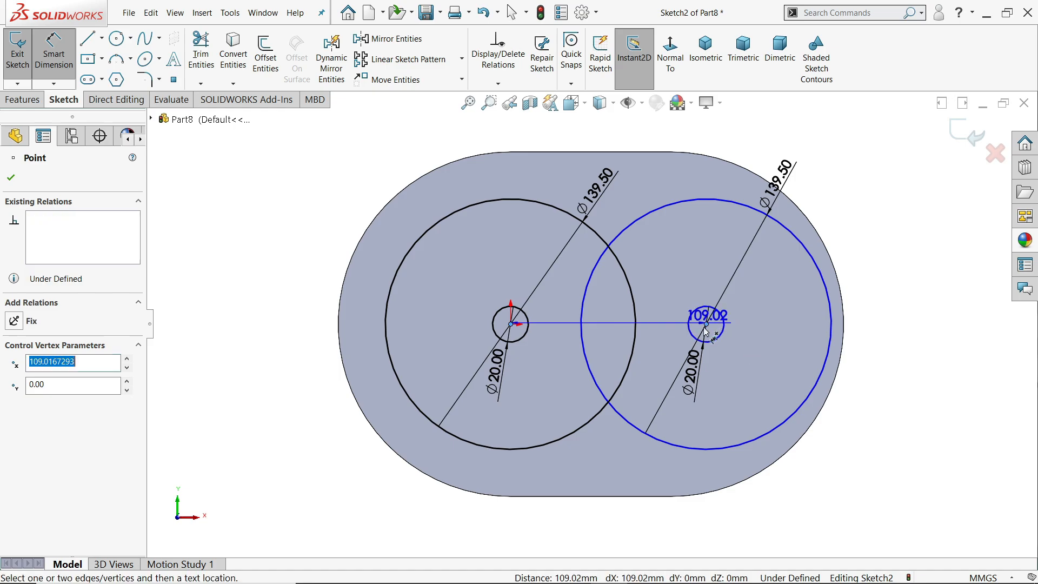
left_click(707, 315)
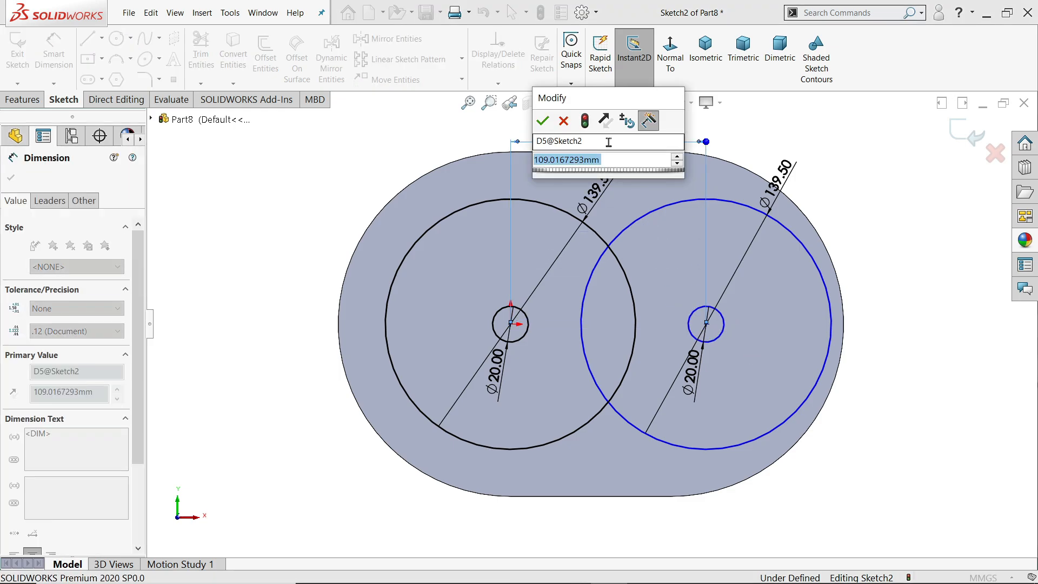
type("4")
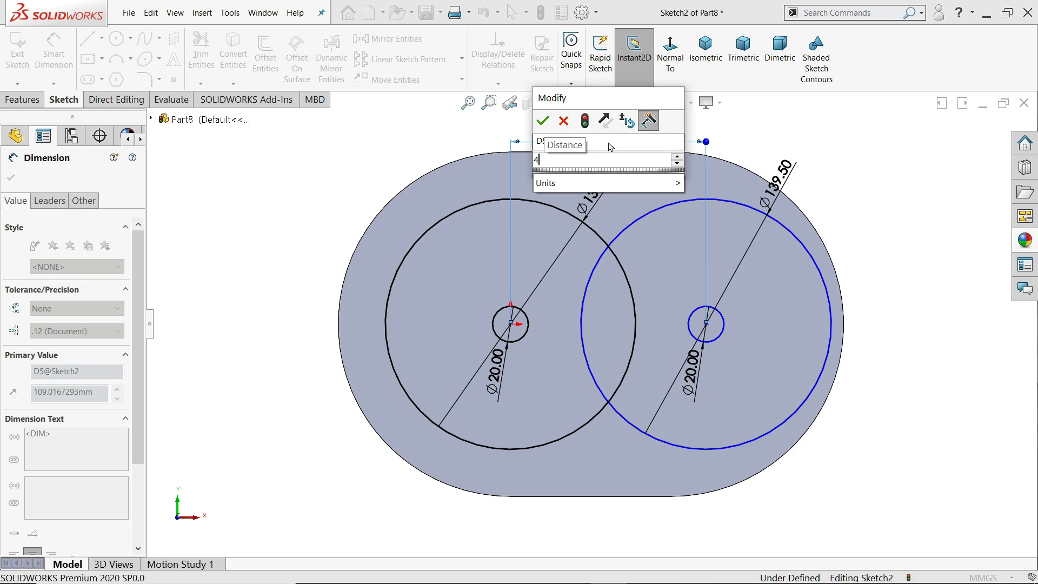
type("7")
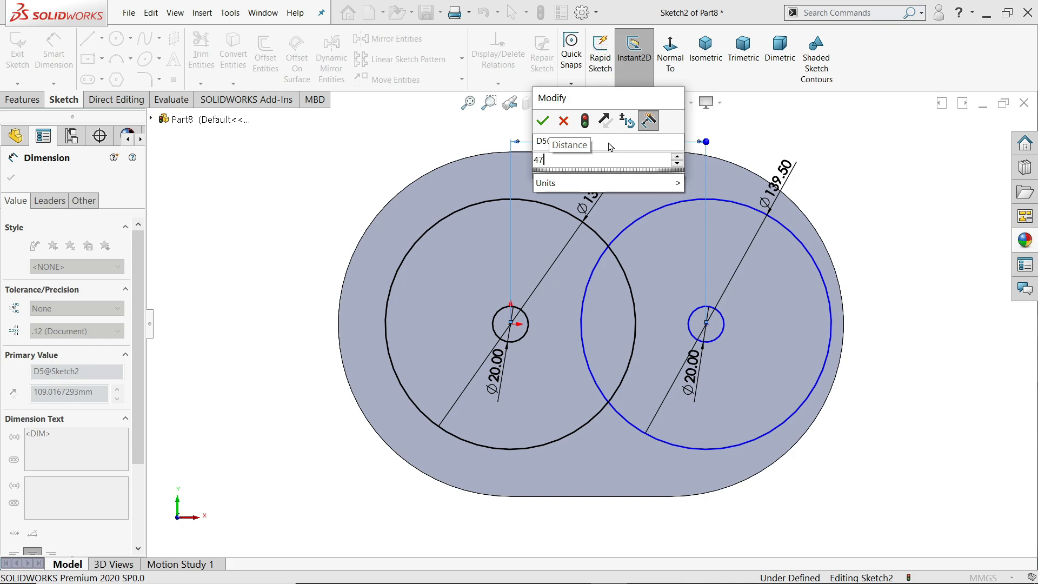
type("8")
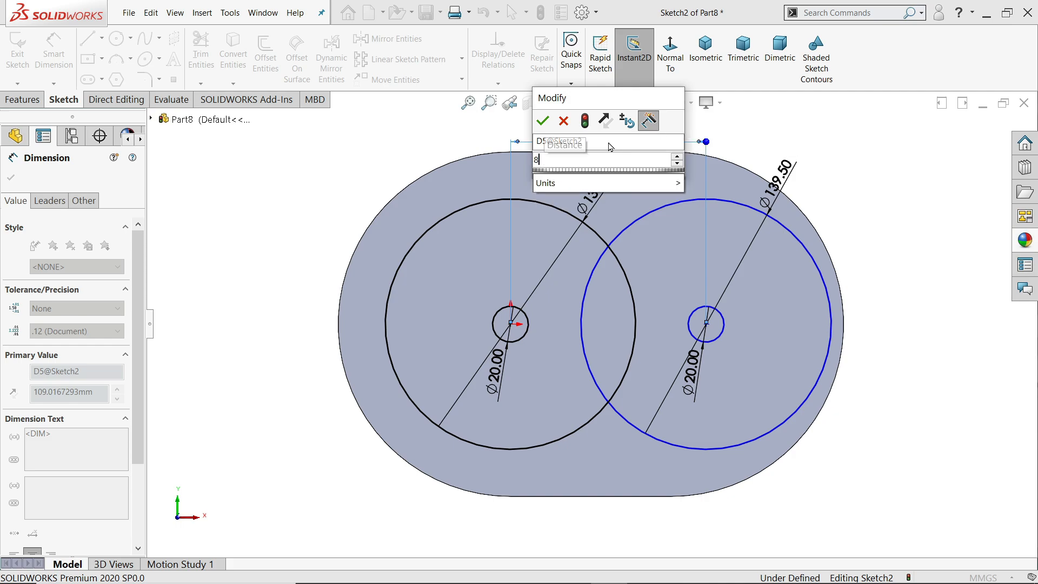
type("89.6")
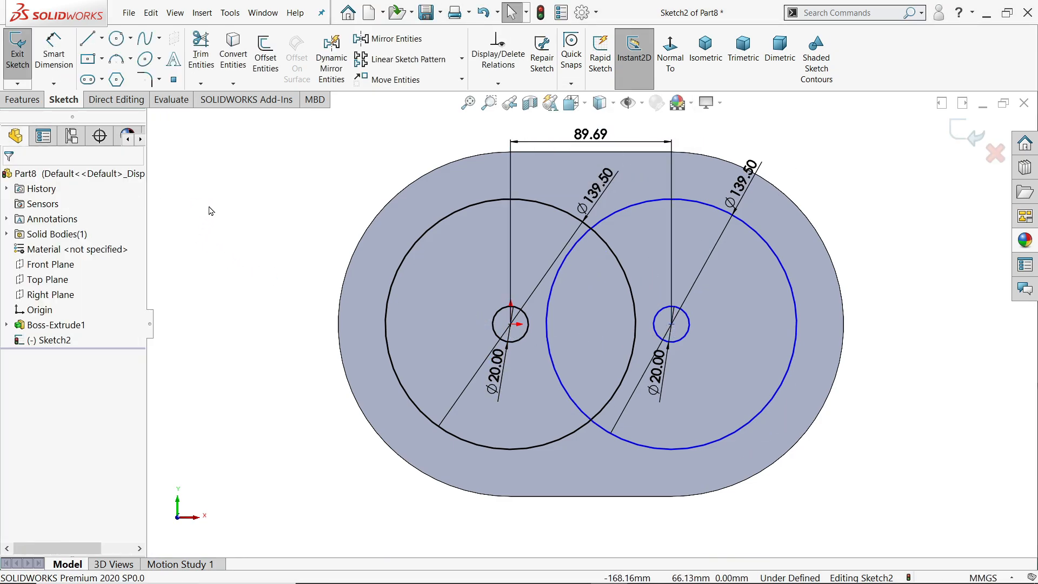
- Extrude-cut both large circle regions with a Blind depth of 10.00 mm
left_click(670, 324)
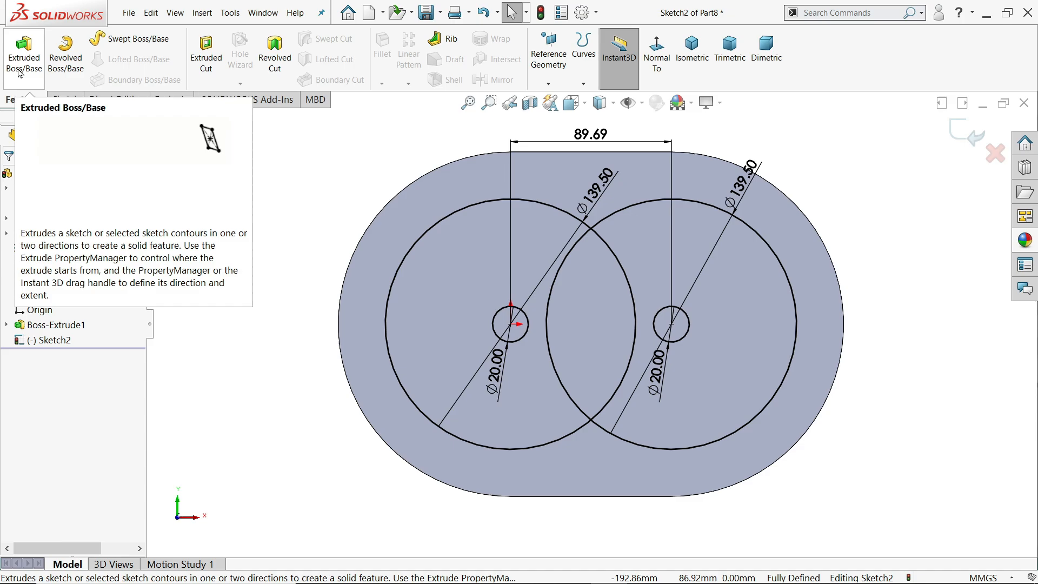
mouse_move(206, 53)
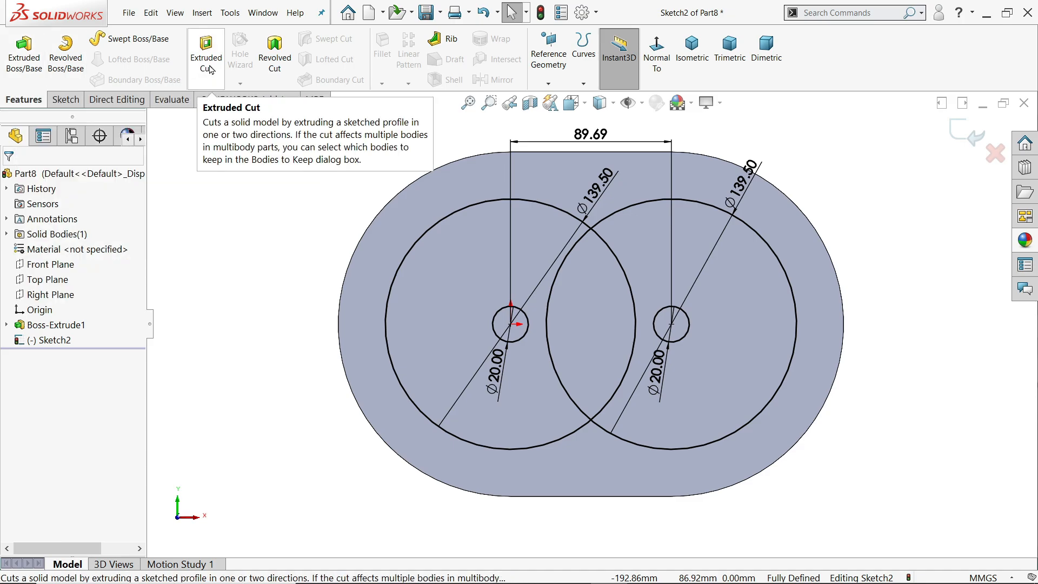
left_click(206, 51)
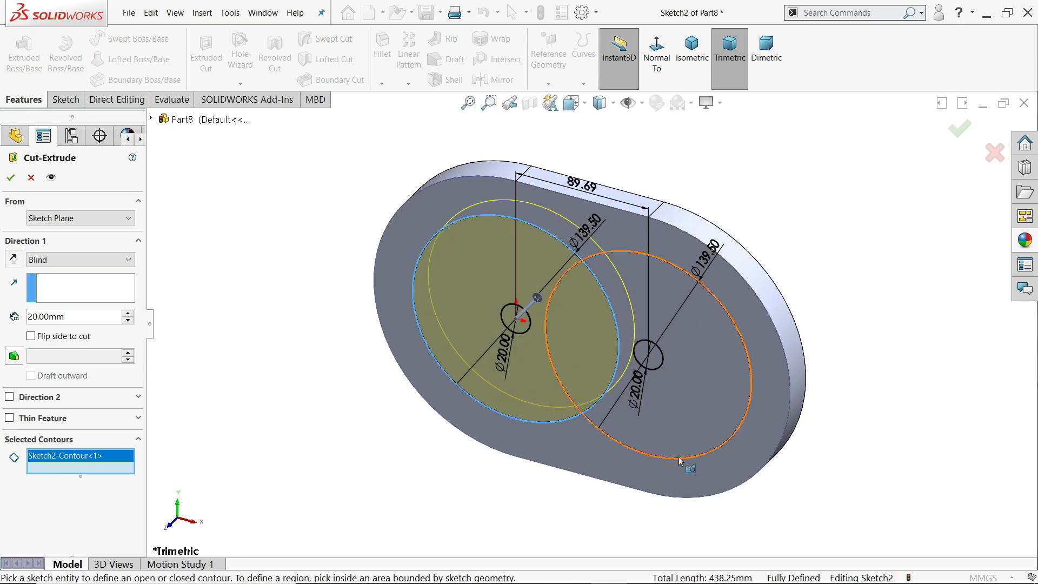
left_click(678, 461)
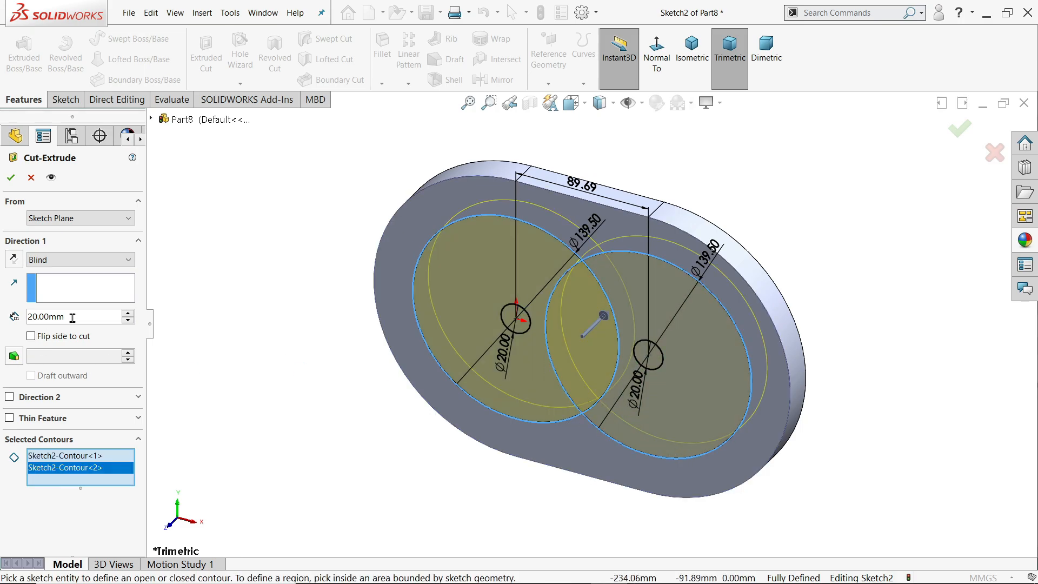
left_click(69, 316)
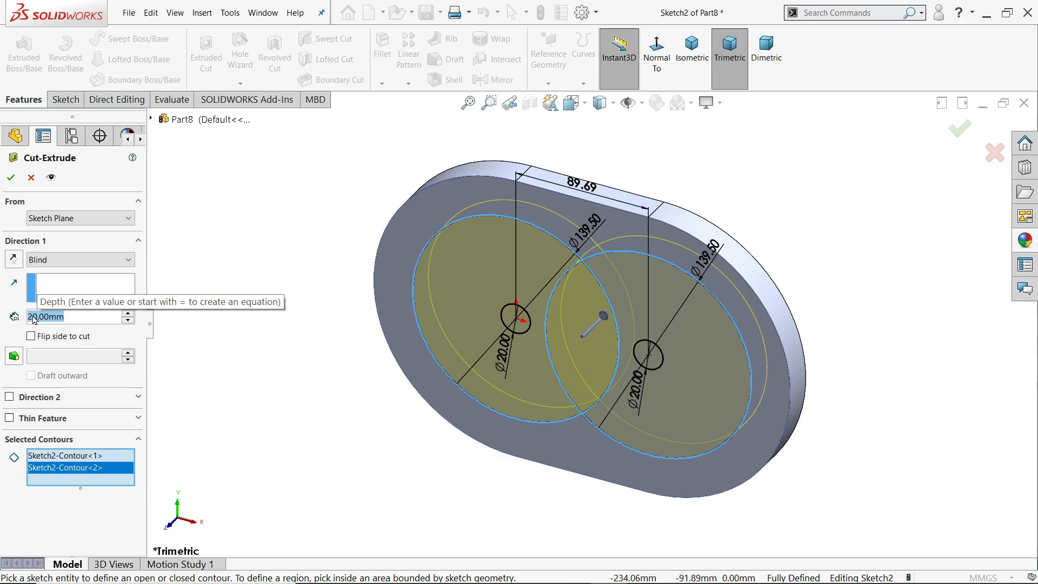
type("10.00mm")
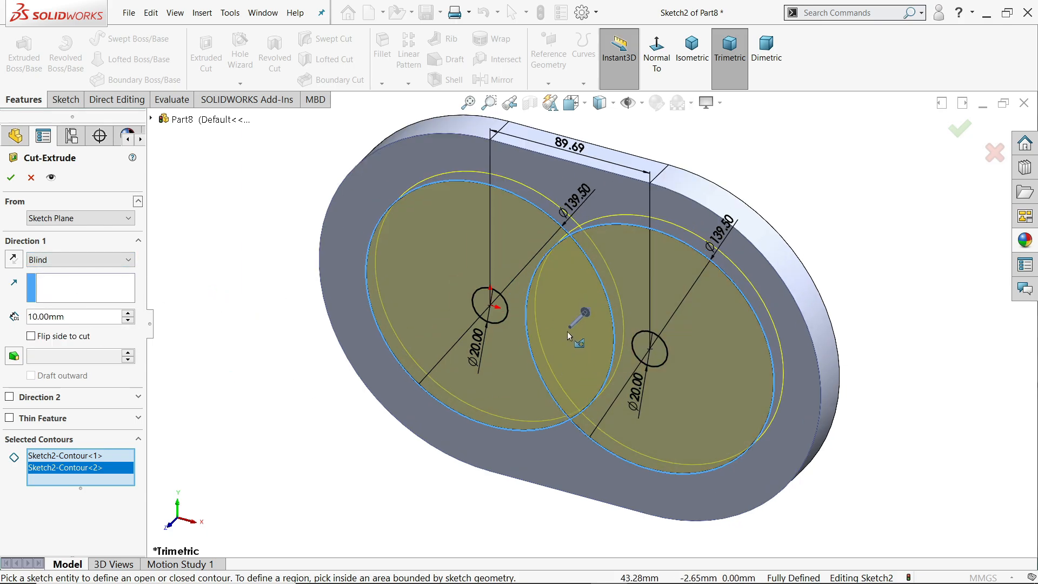
left_click(10, 177)
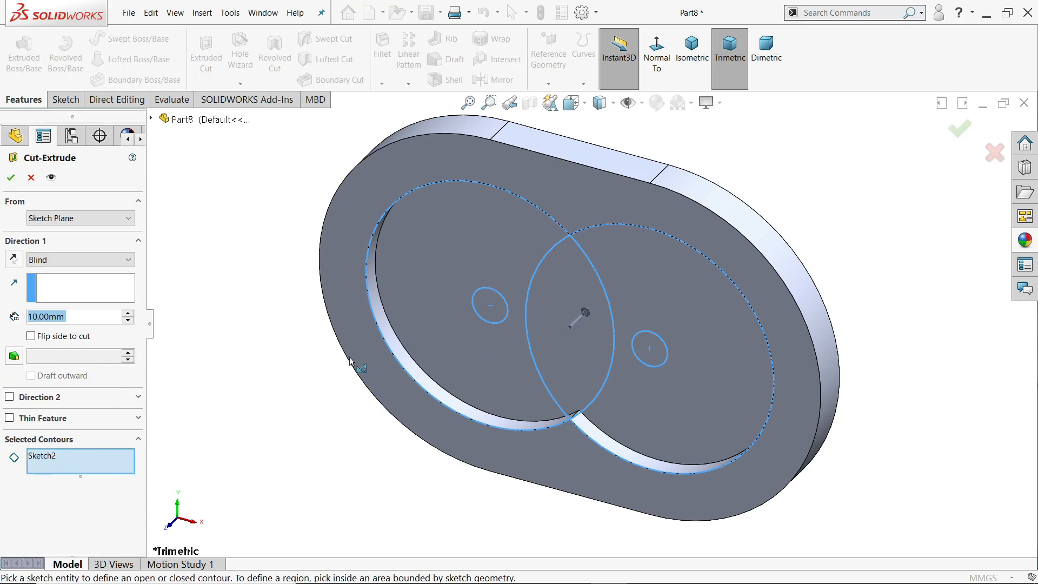
- Cut the two Ø20 shaft holes Through All, then select the plate face
left_click(649, 346)
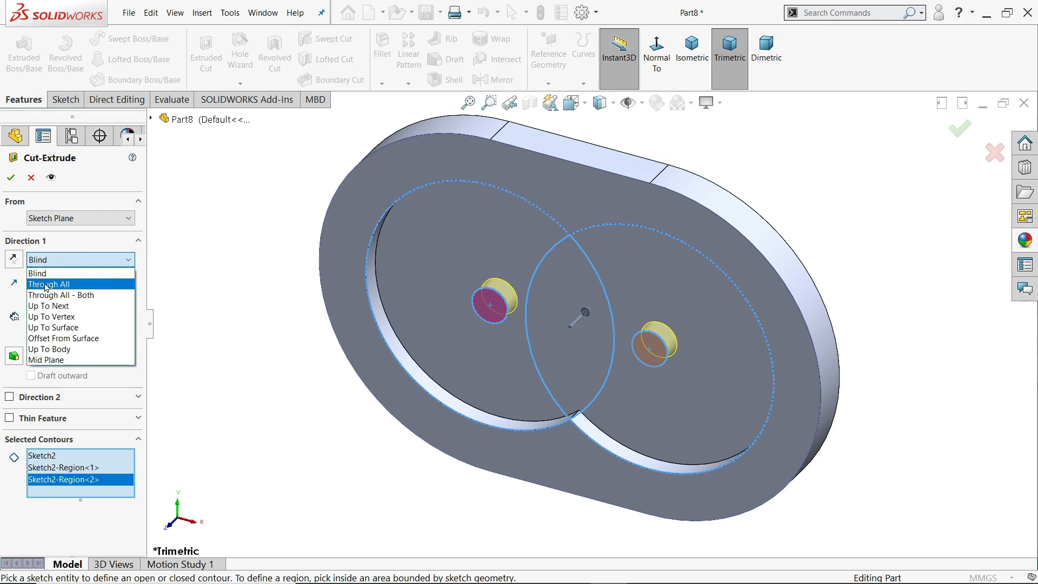
left_click(10, 177)
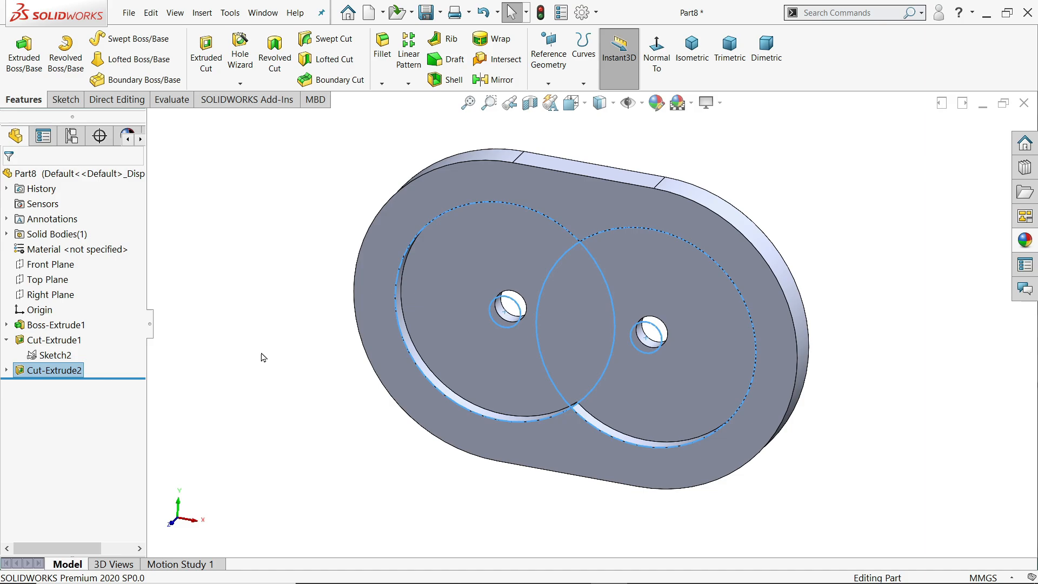
left_click(55, 324)
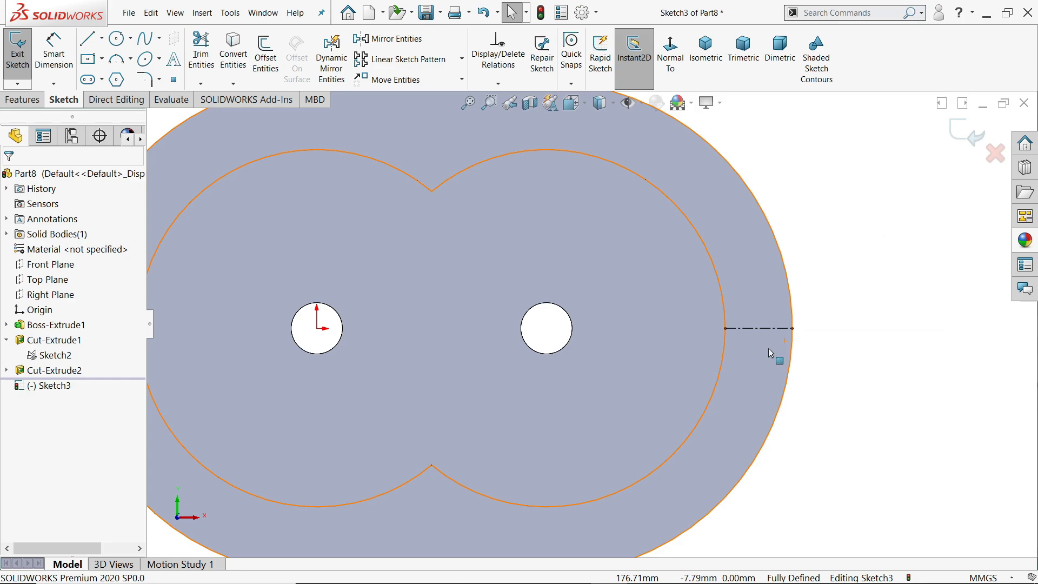
- Draw a Ø10 bolt-hole circle on the rim, accepting the driven dimension
left_click(113, 38)
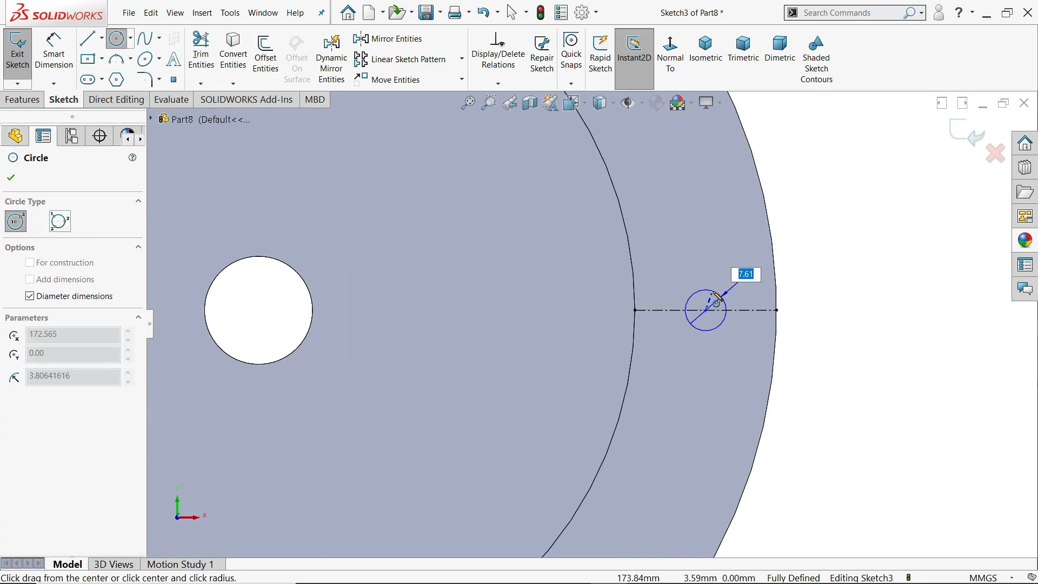
left_click(707, 300)
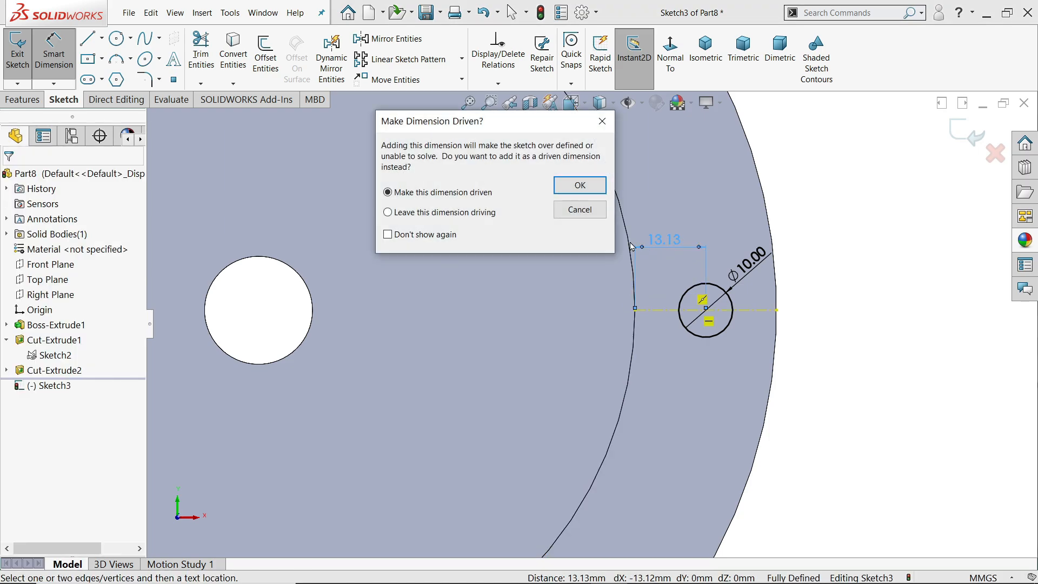
left_click(578, 184)
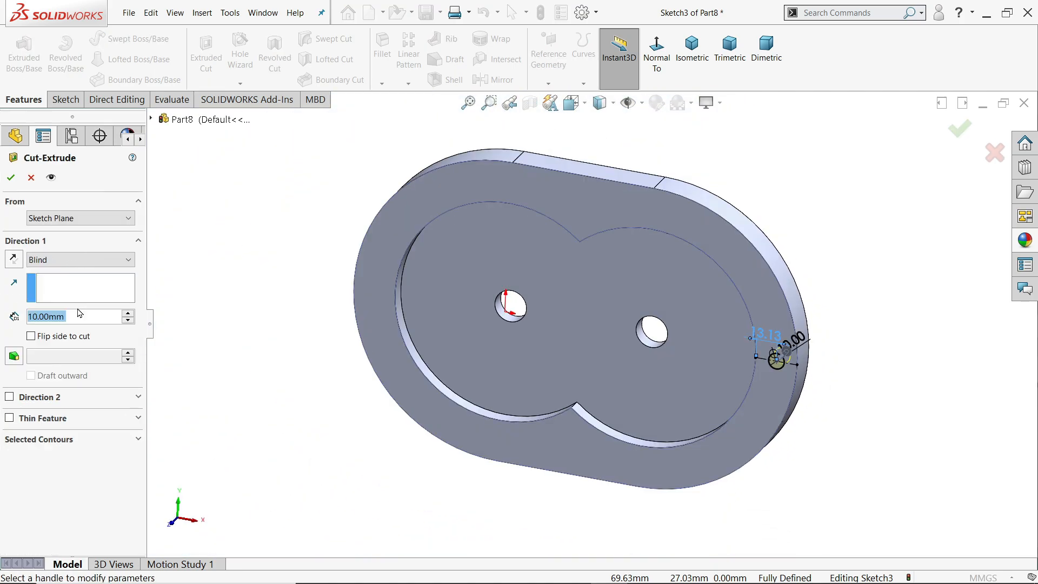
- Cut the Ø10 bolt hole Through All, then open the pattern type list
left_click(74, 259)
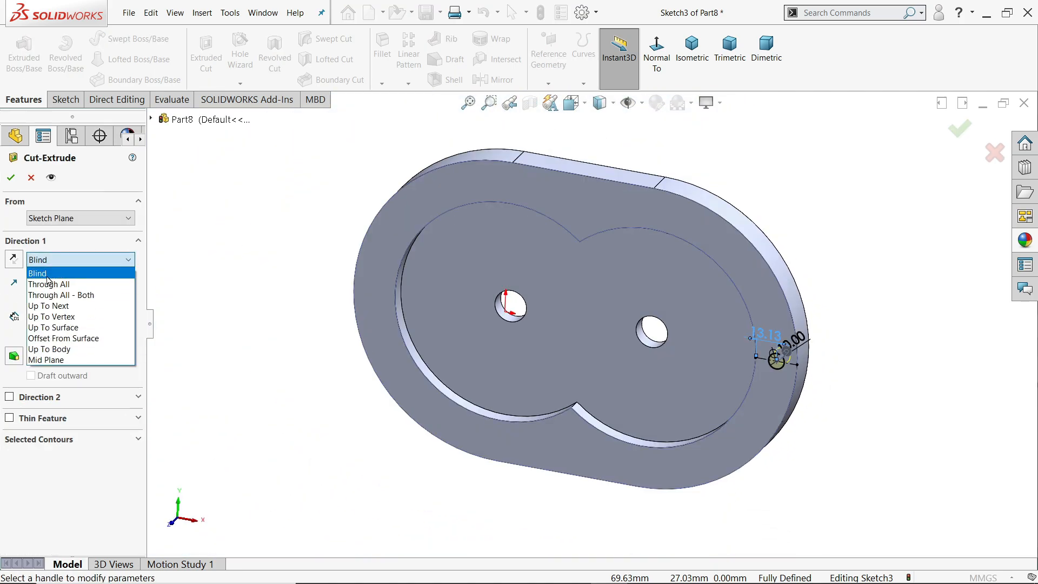
left_click(48, 283)
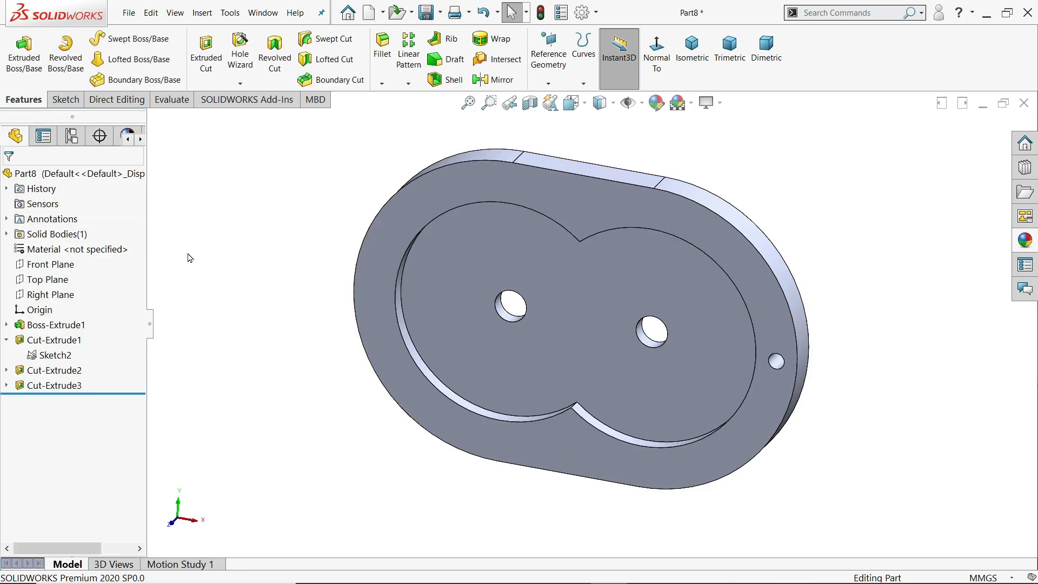
left_click(409, 83)
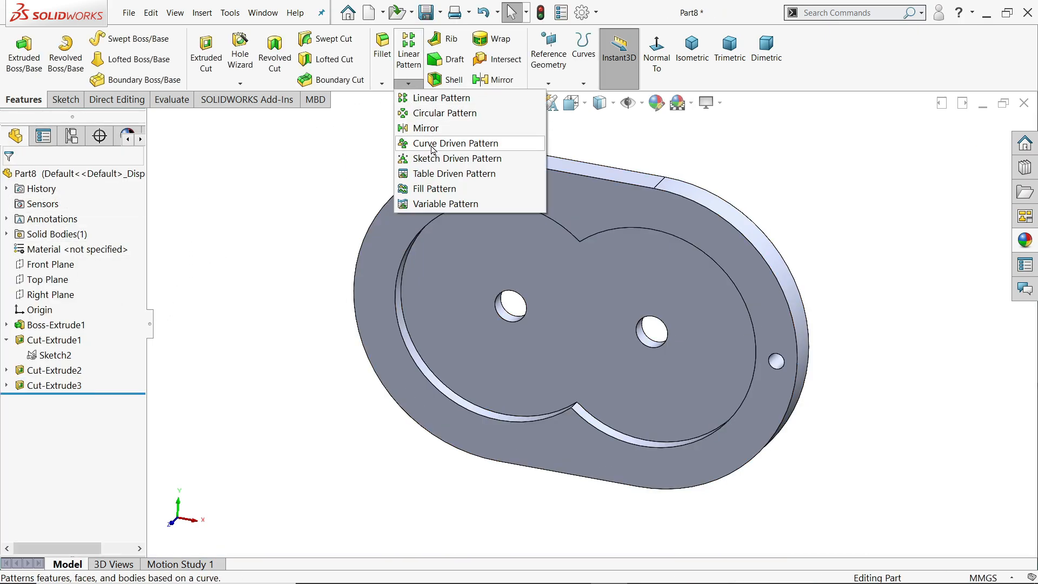
- Curve-pattern the bolt-hole cut 15 times along Sketch1 and apply a blue appearance
left_click(454, 142)
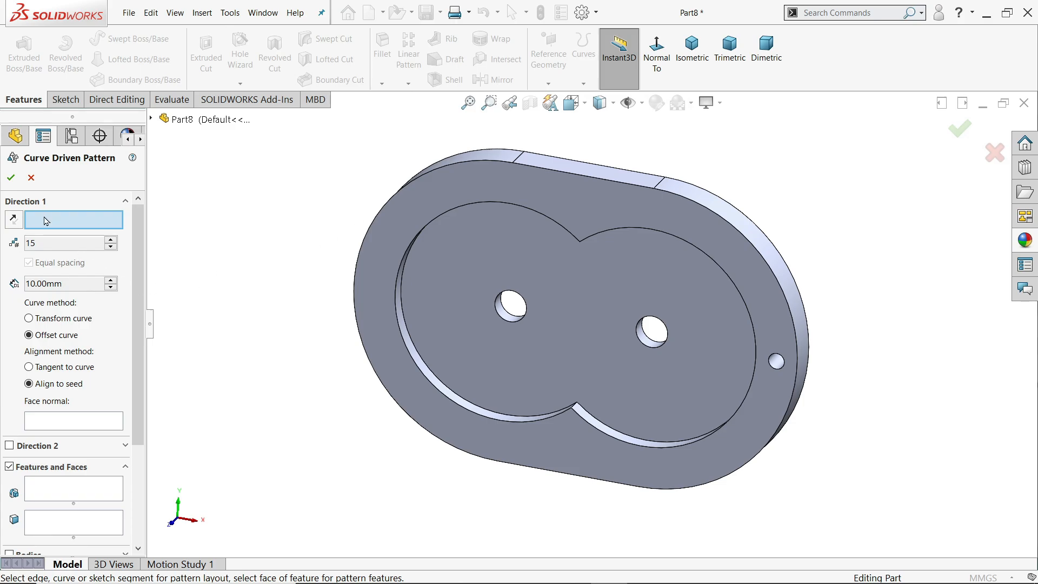
left_click(151, 119)
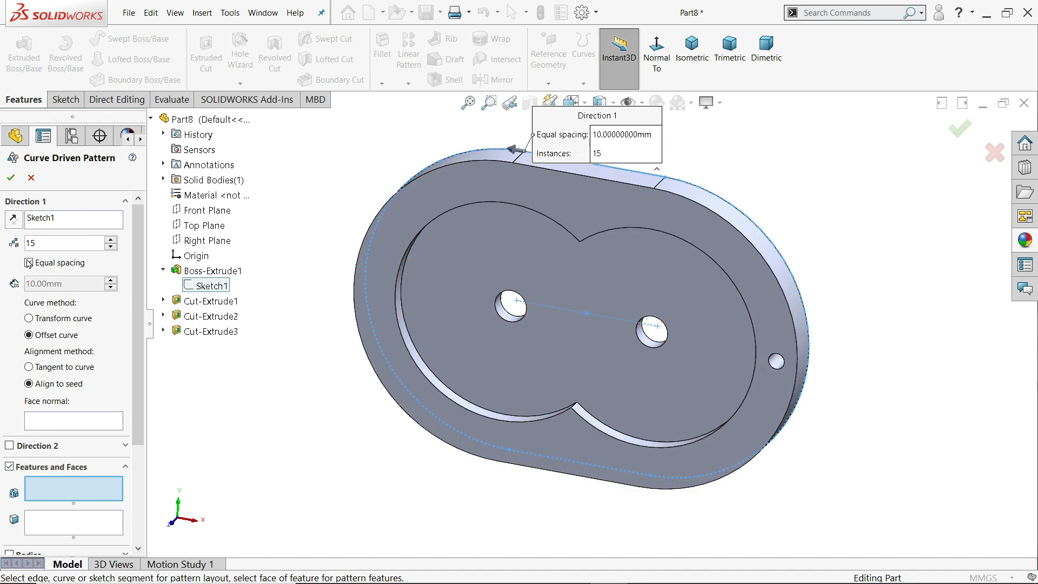
left_click(29, 263)
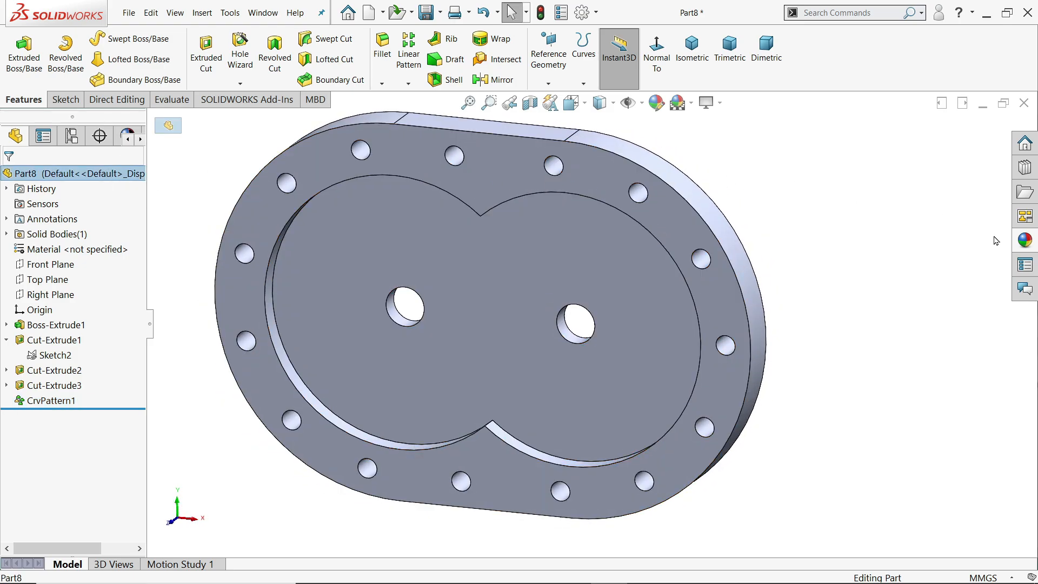
left_click(1024, 239)
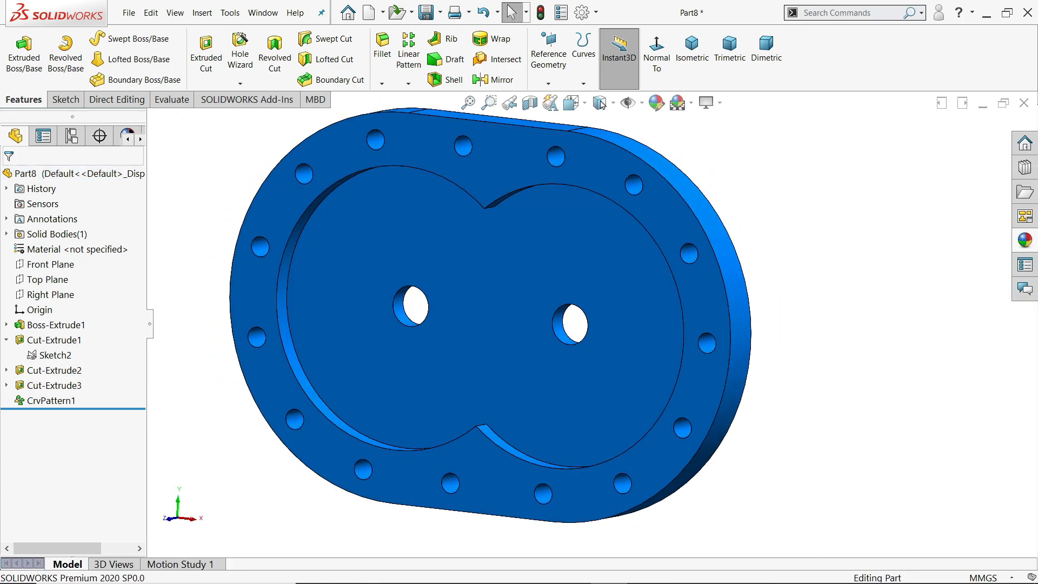
- Save the part under the file name '2.Cover' in the Root Blower folder
left_click(428, 12)
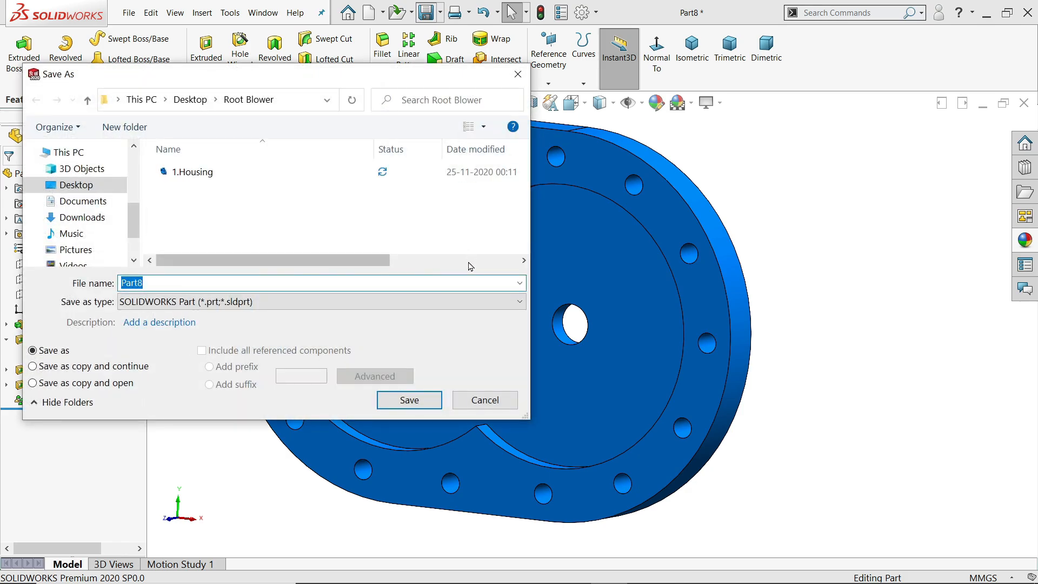
type("2.Cover")
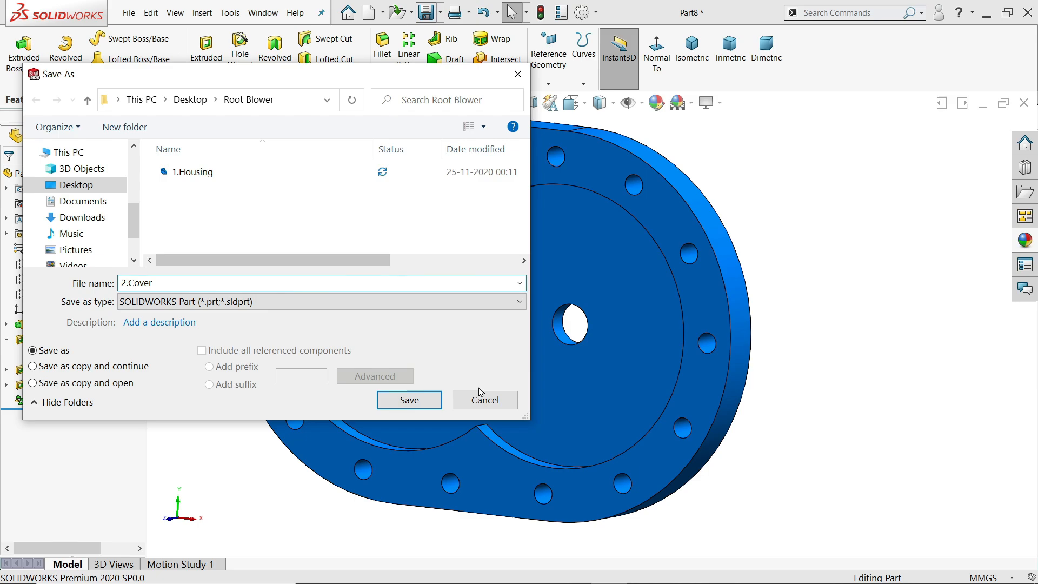
left_click(408, 400)
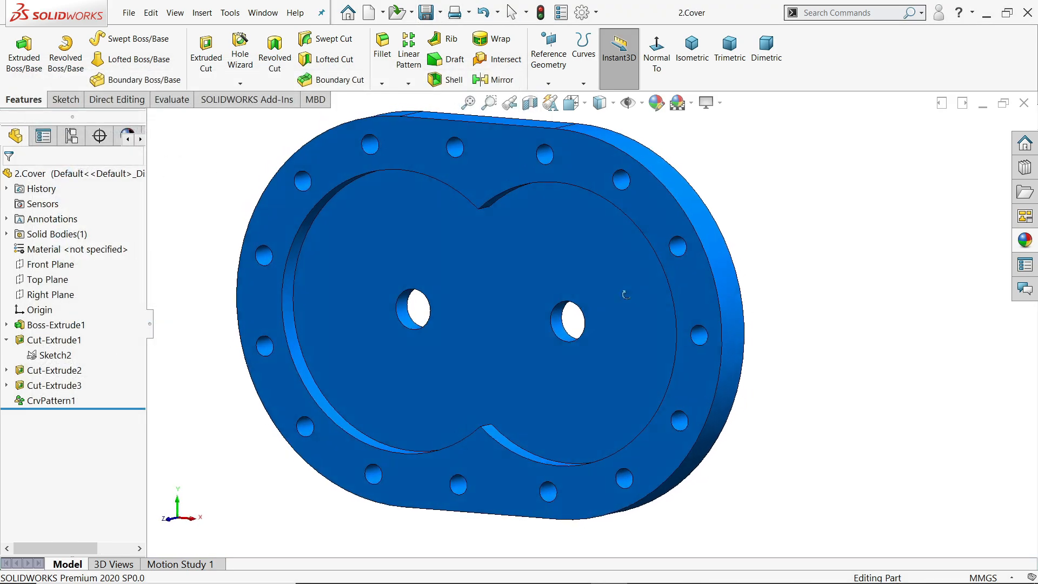